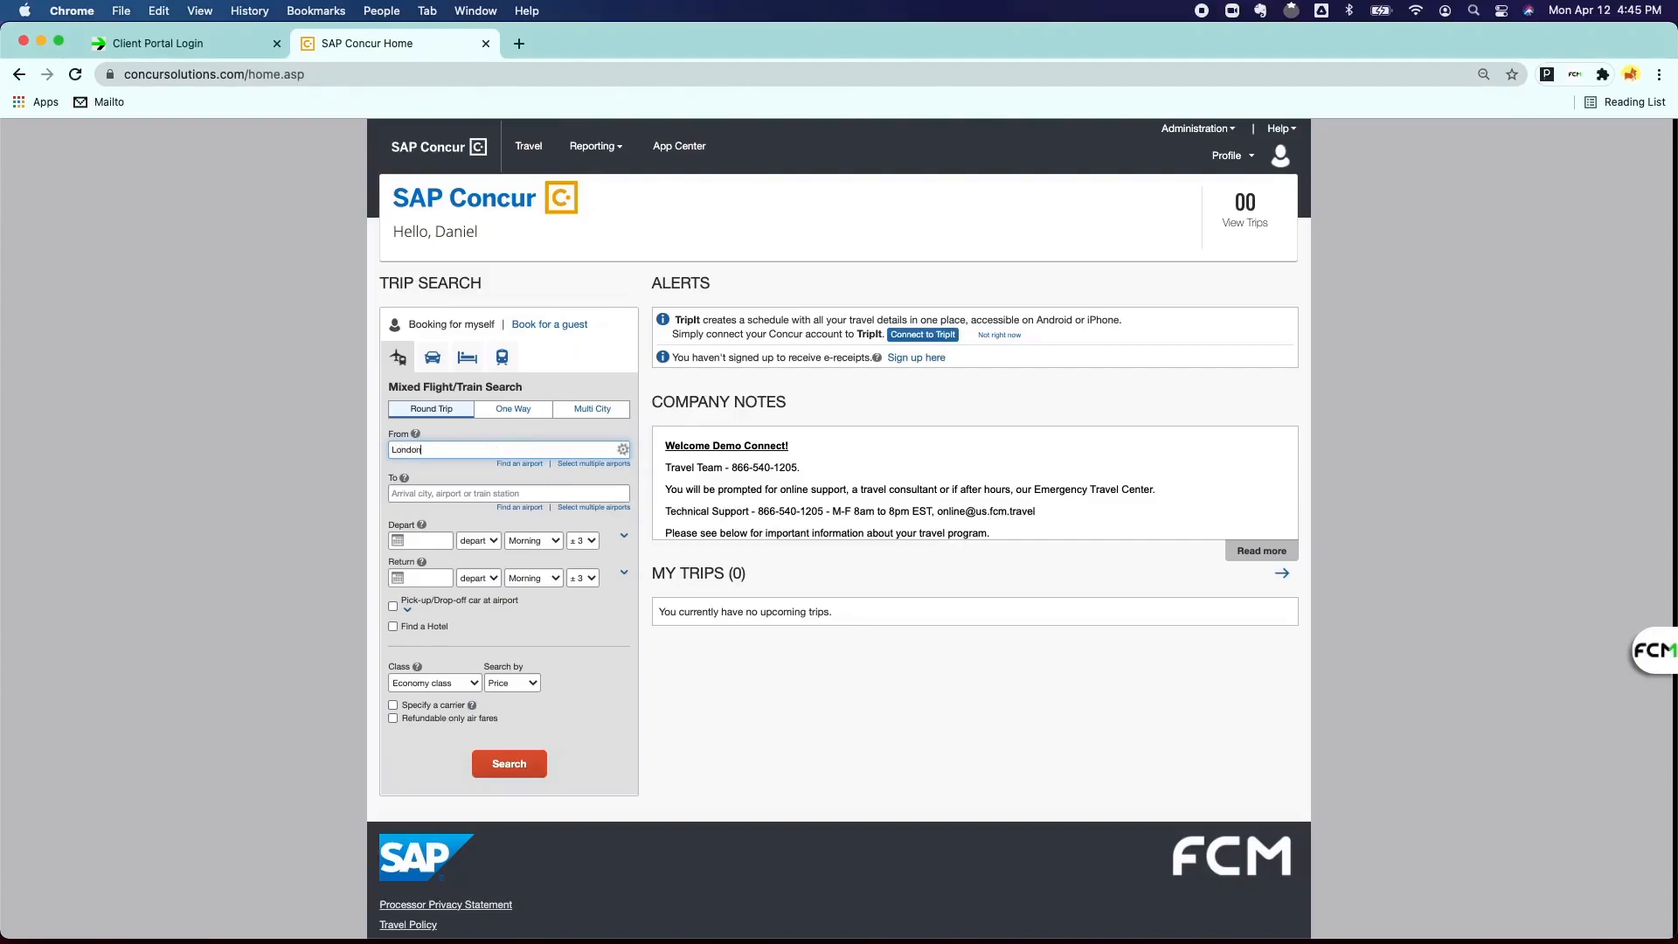
# Set the trip from London Area Airports to Paris Area Airports.
pyautogui.click(508, 448)
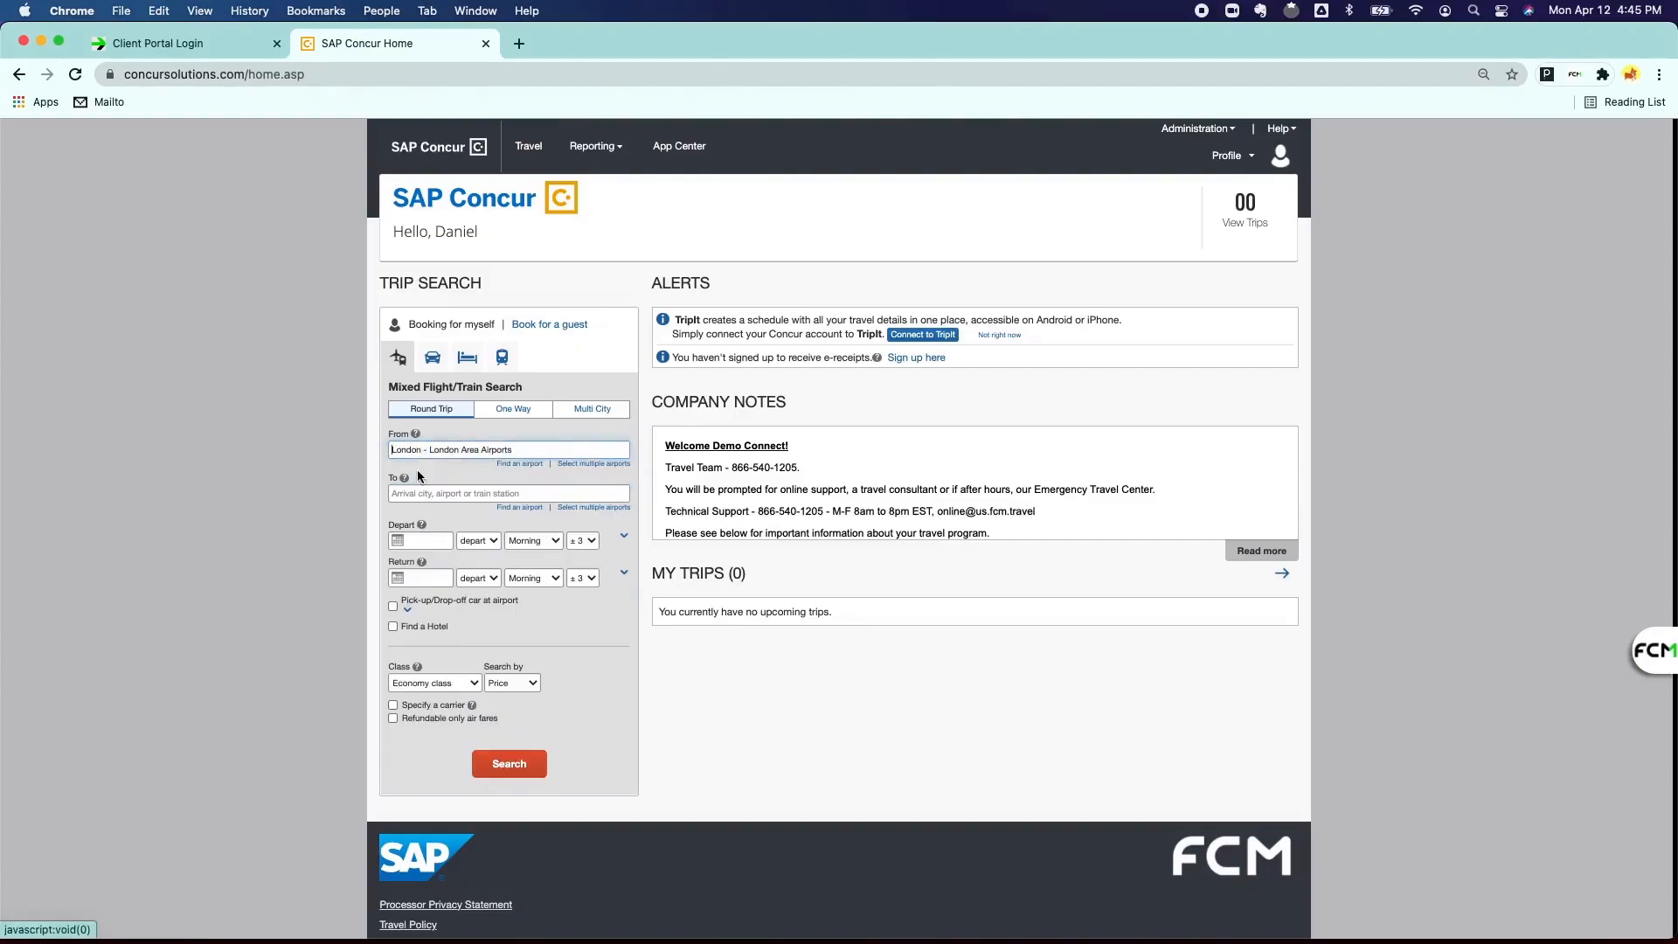
pyautogui.write('Paris')
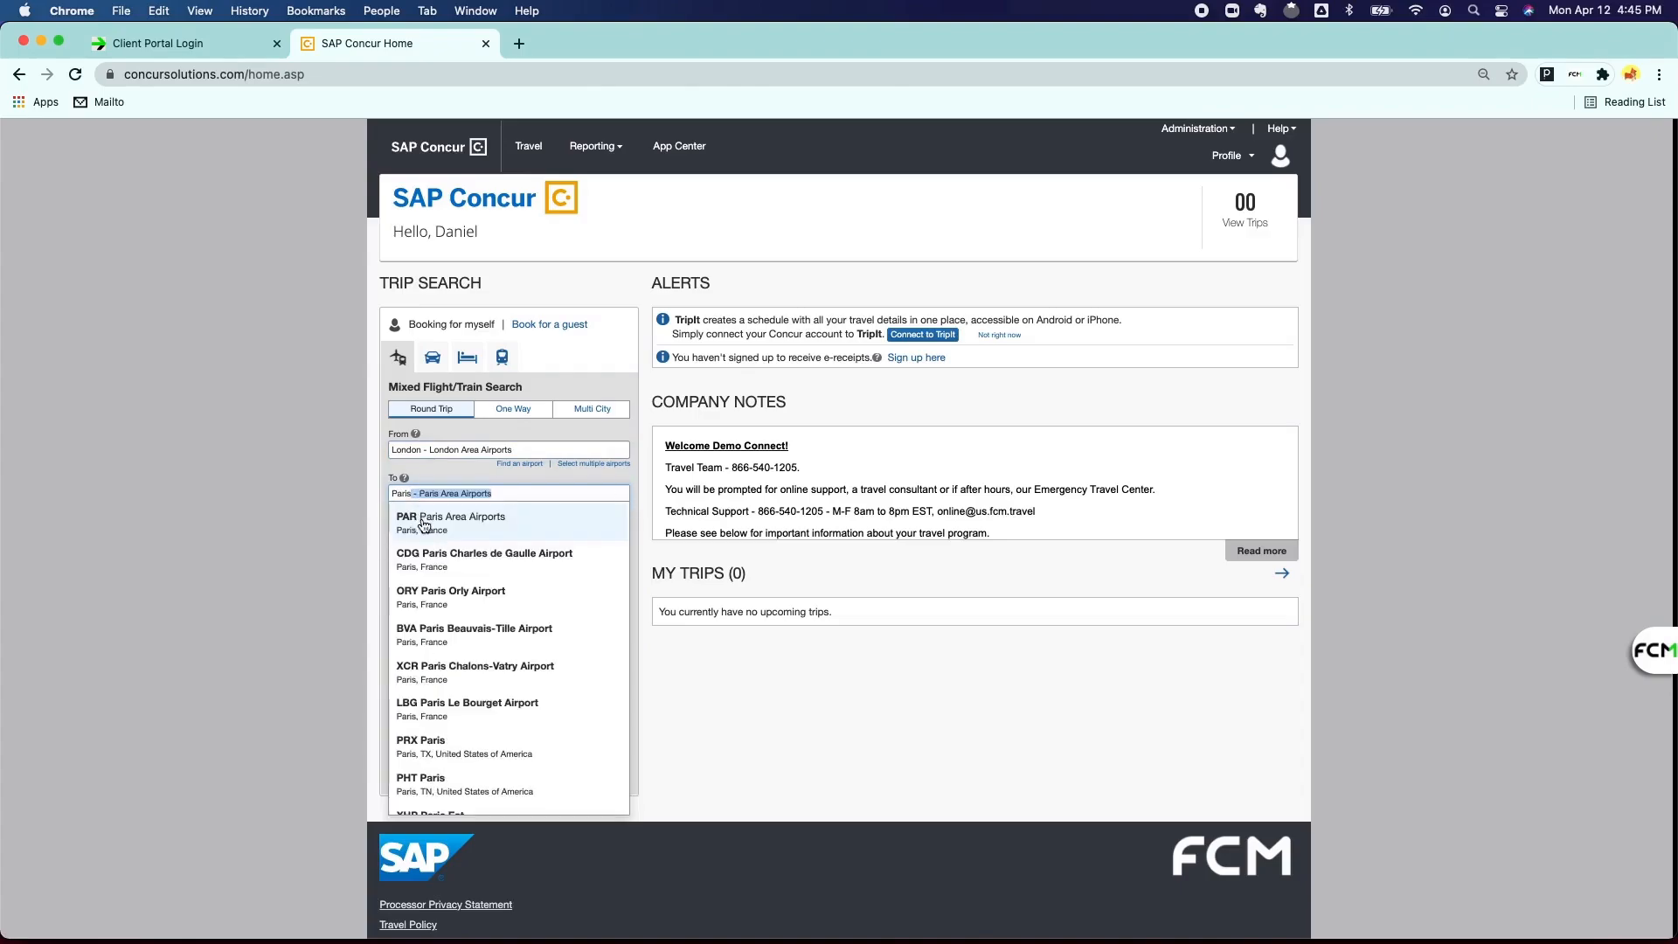
pyautogui.click(451, 522)
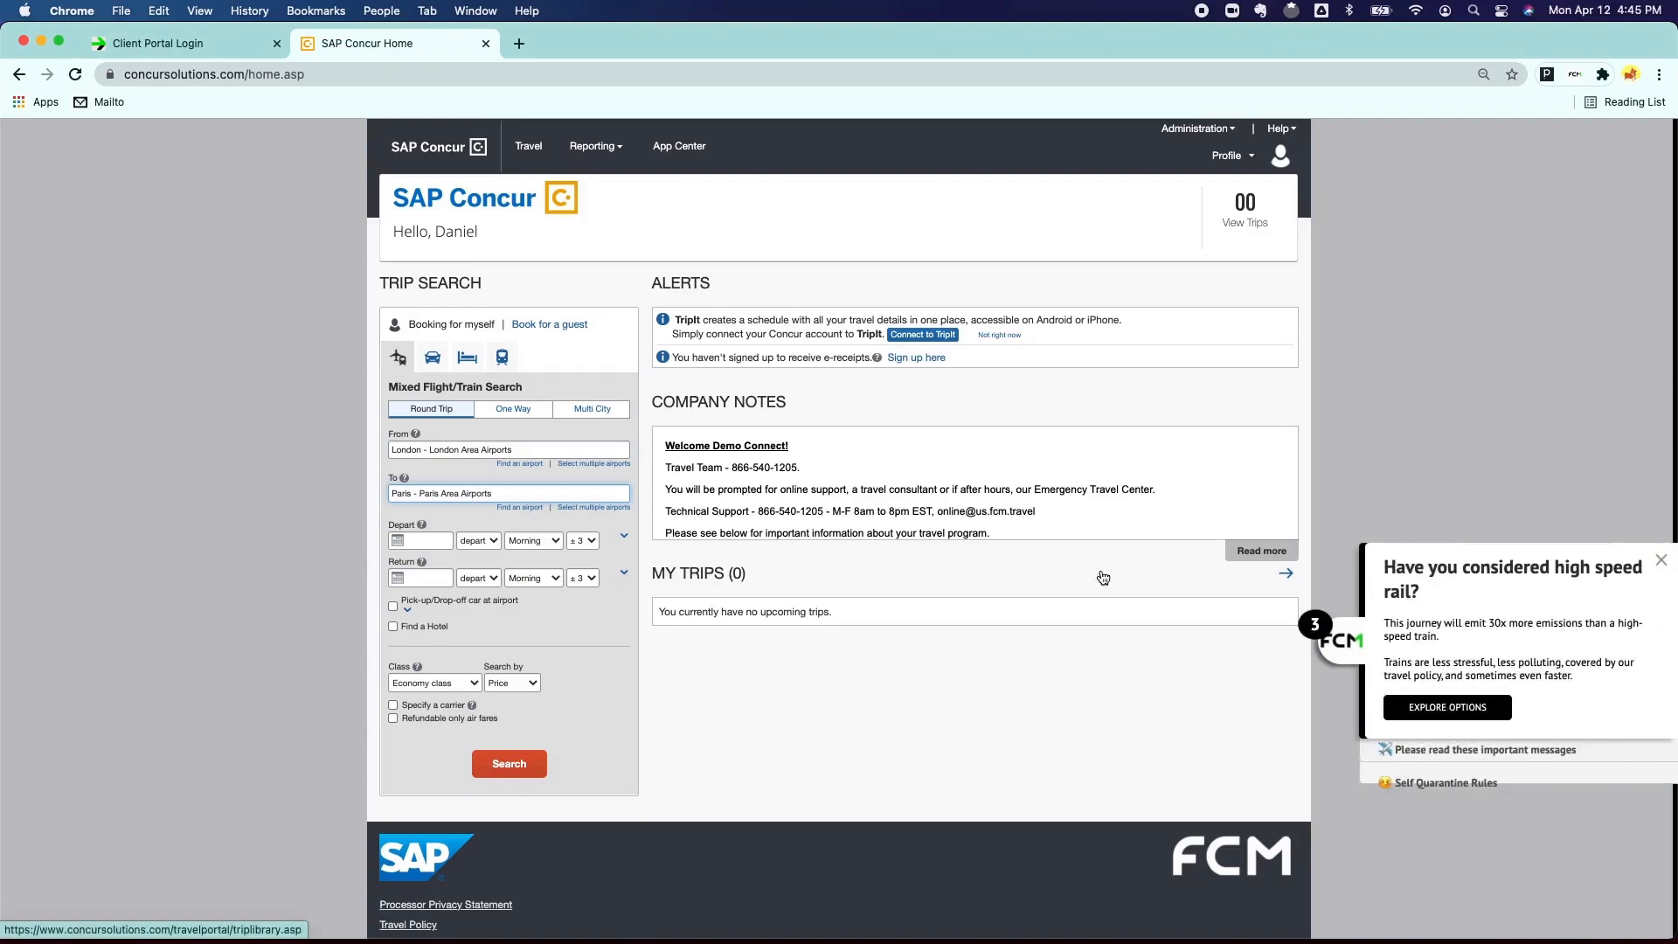
pyautogui.moveTo(1590, 645)
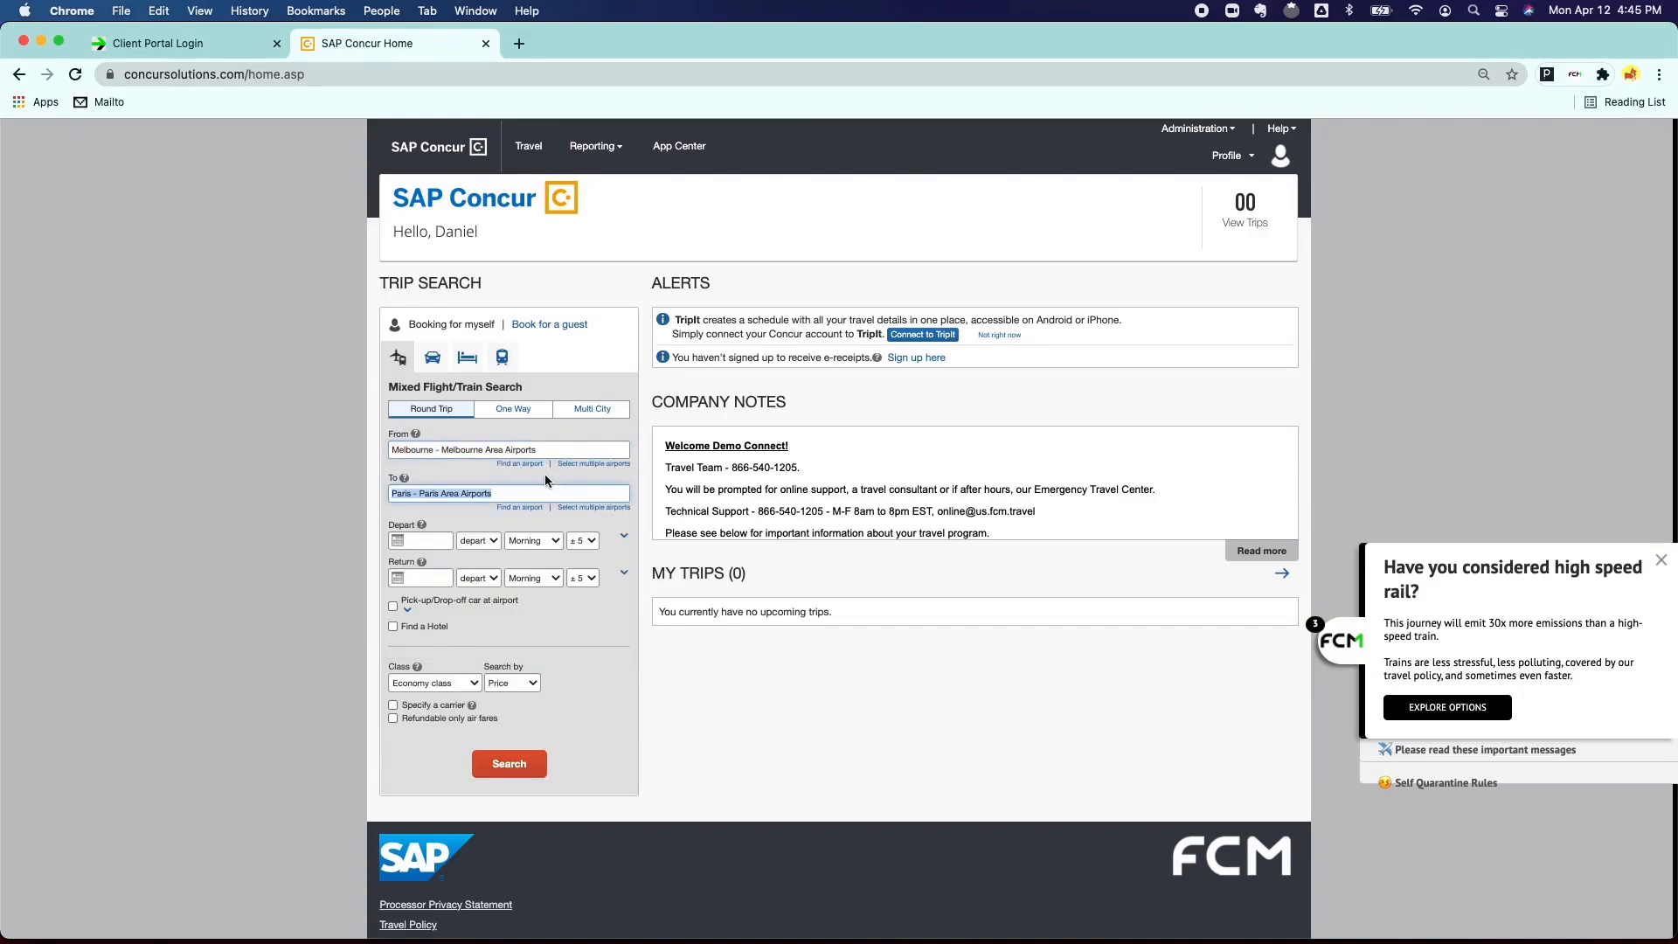
# Set the destination to FRA Frankfurt Intl Airport for the Melbourne round trip.
pyautogui.write('Frankfurt')
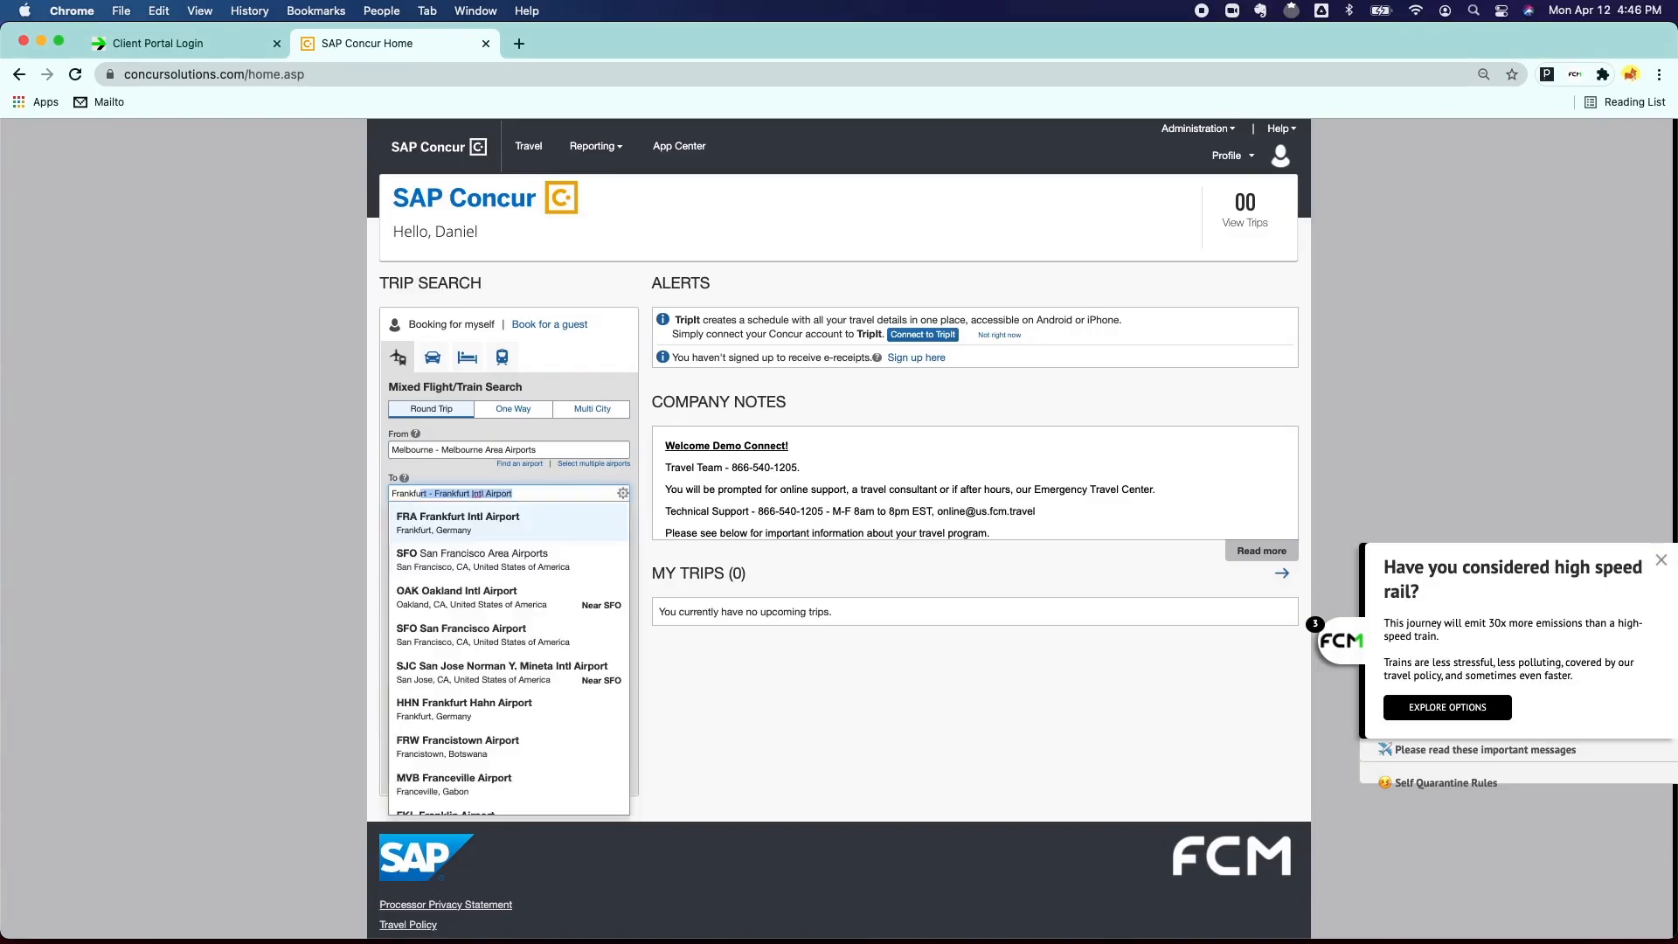
pyautogui.click(457, 523)
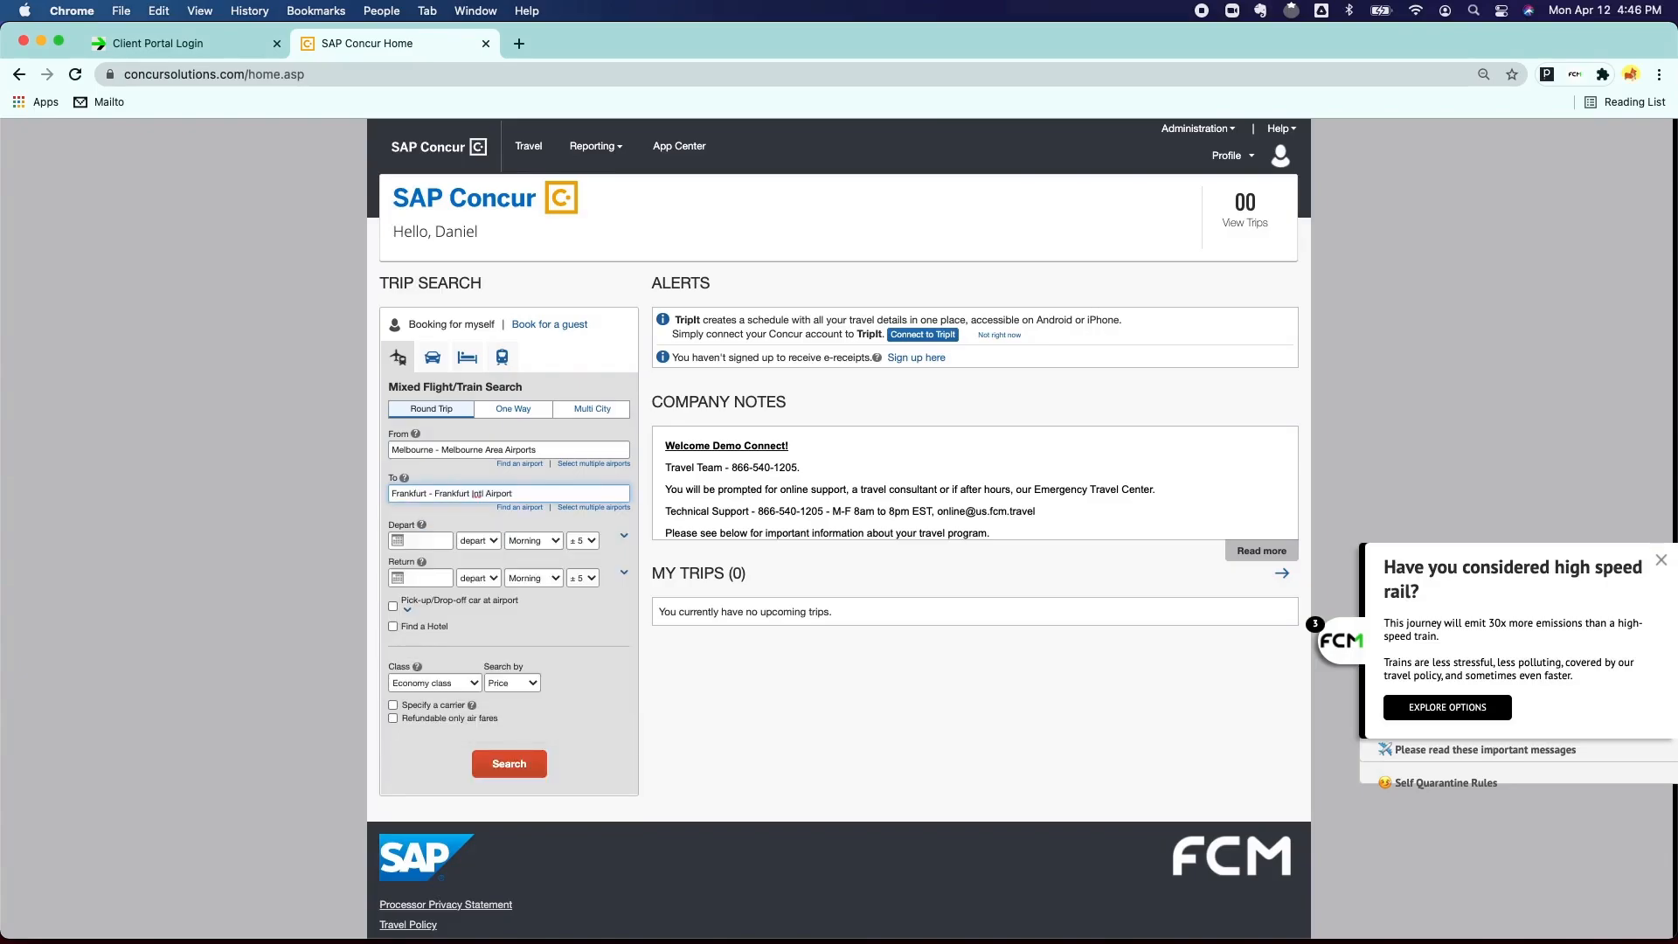
pyautogui.click(509, 493)
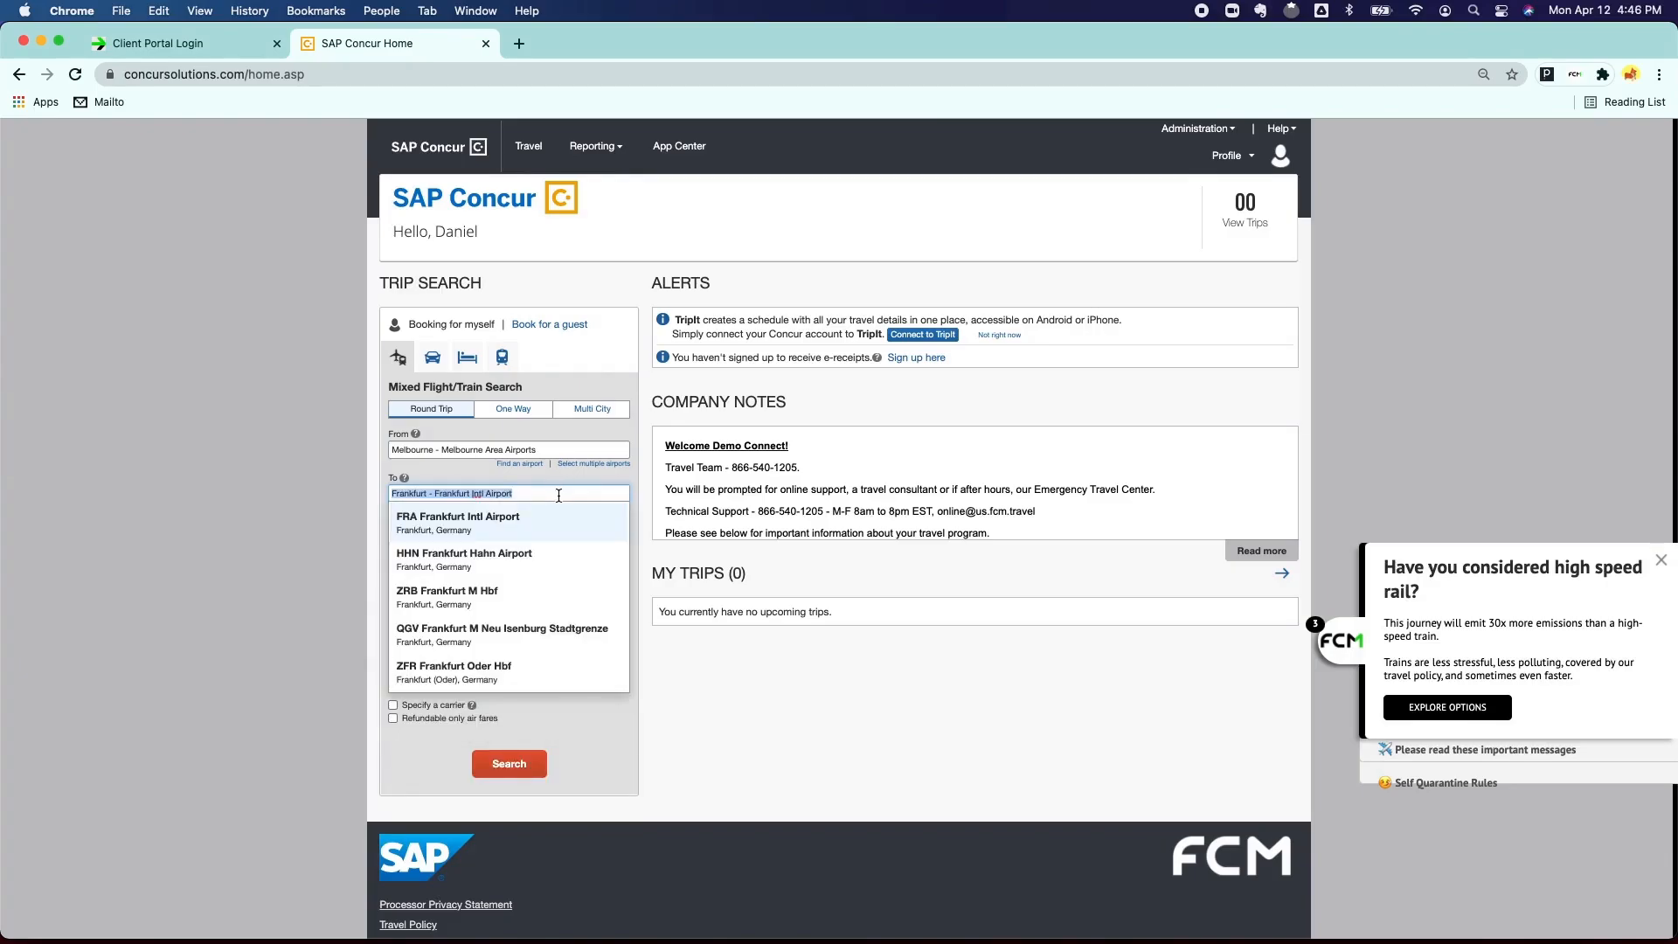
pyautogui.click(458, 523)
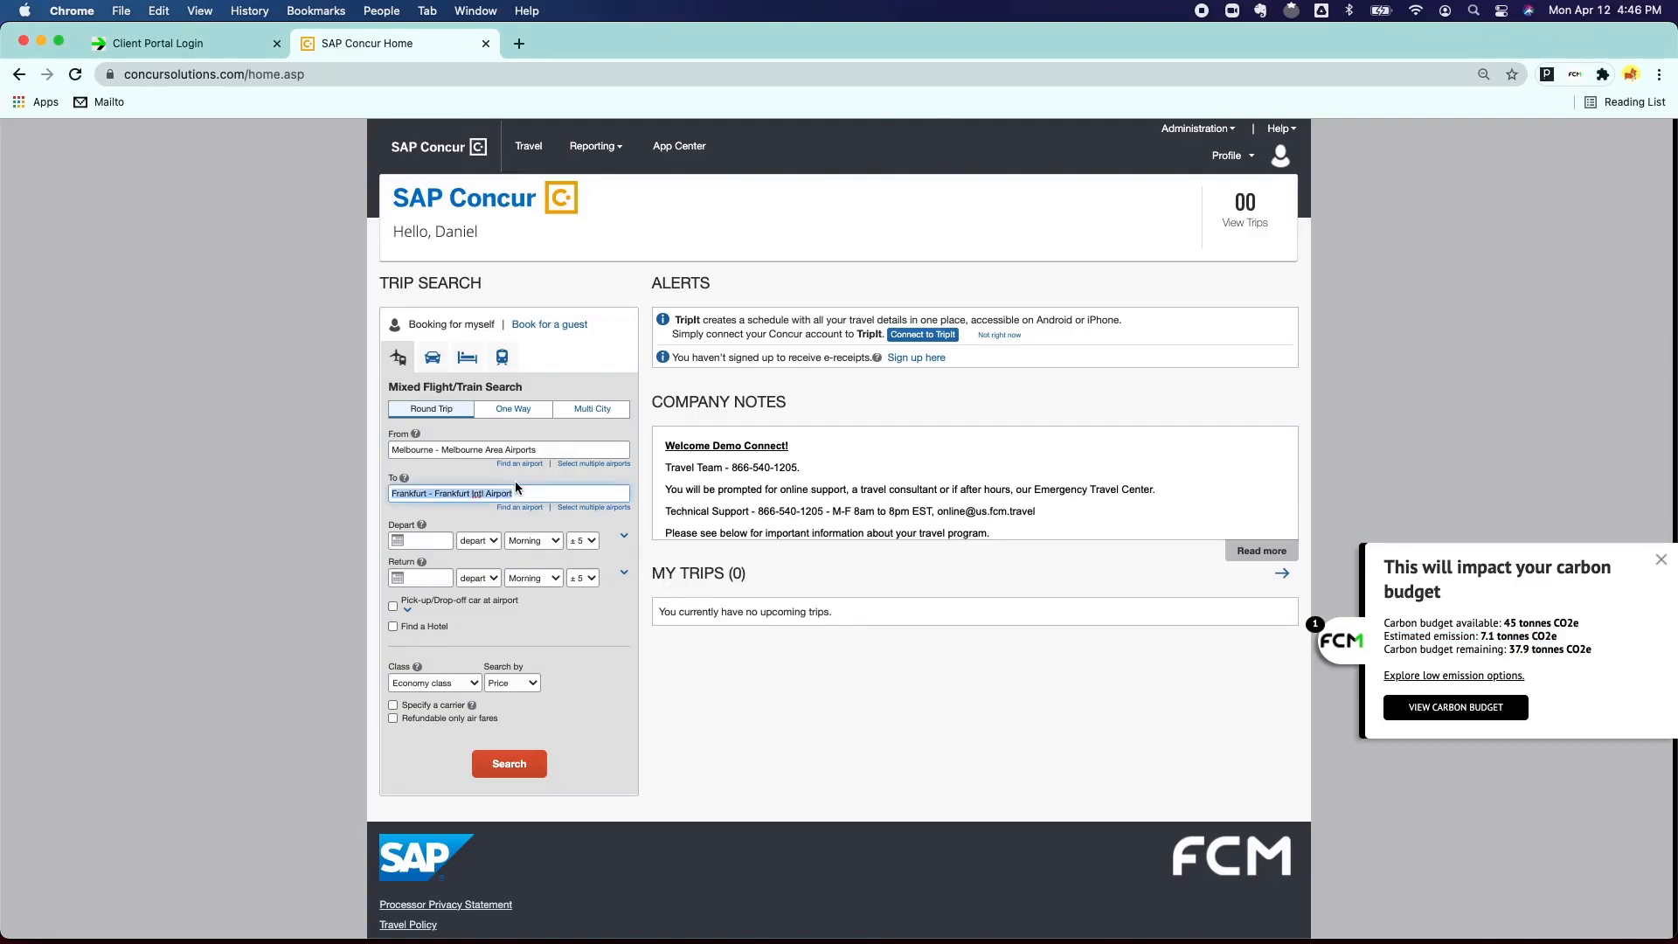
# Set the destination to SJC San Jose Norman Y. Mineta Intl Airport, then start replacing it with Chicago.
pyautogui.write('San Jose, CA')
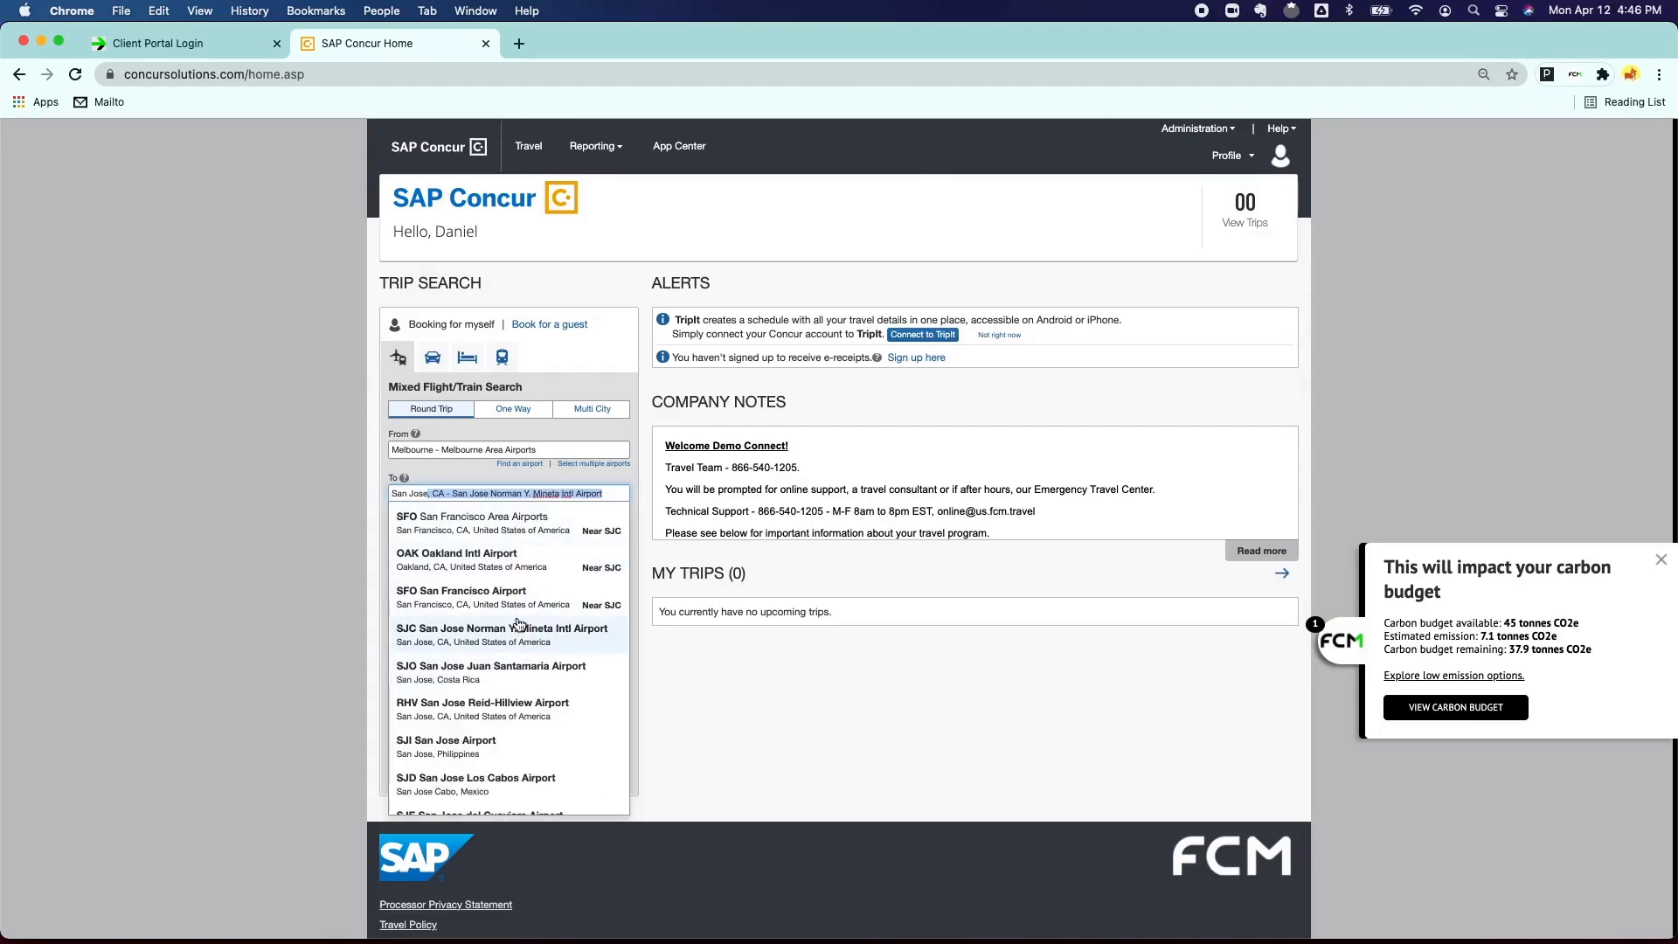
pyautogui.click(503, 628)
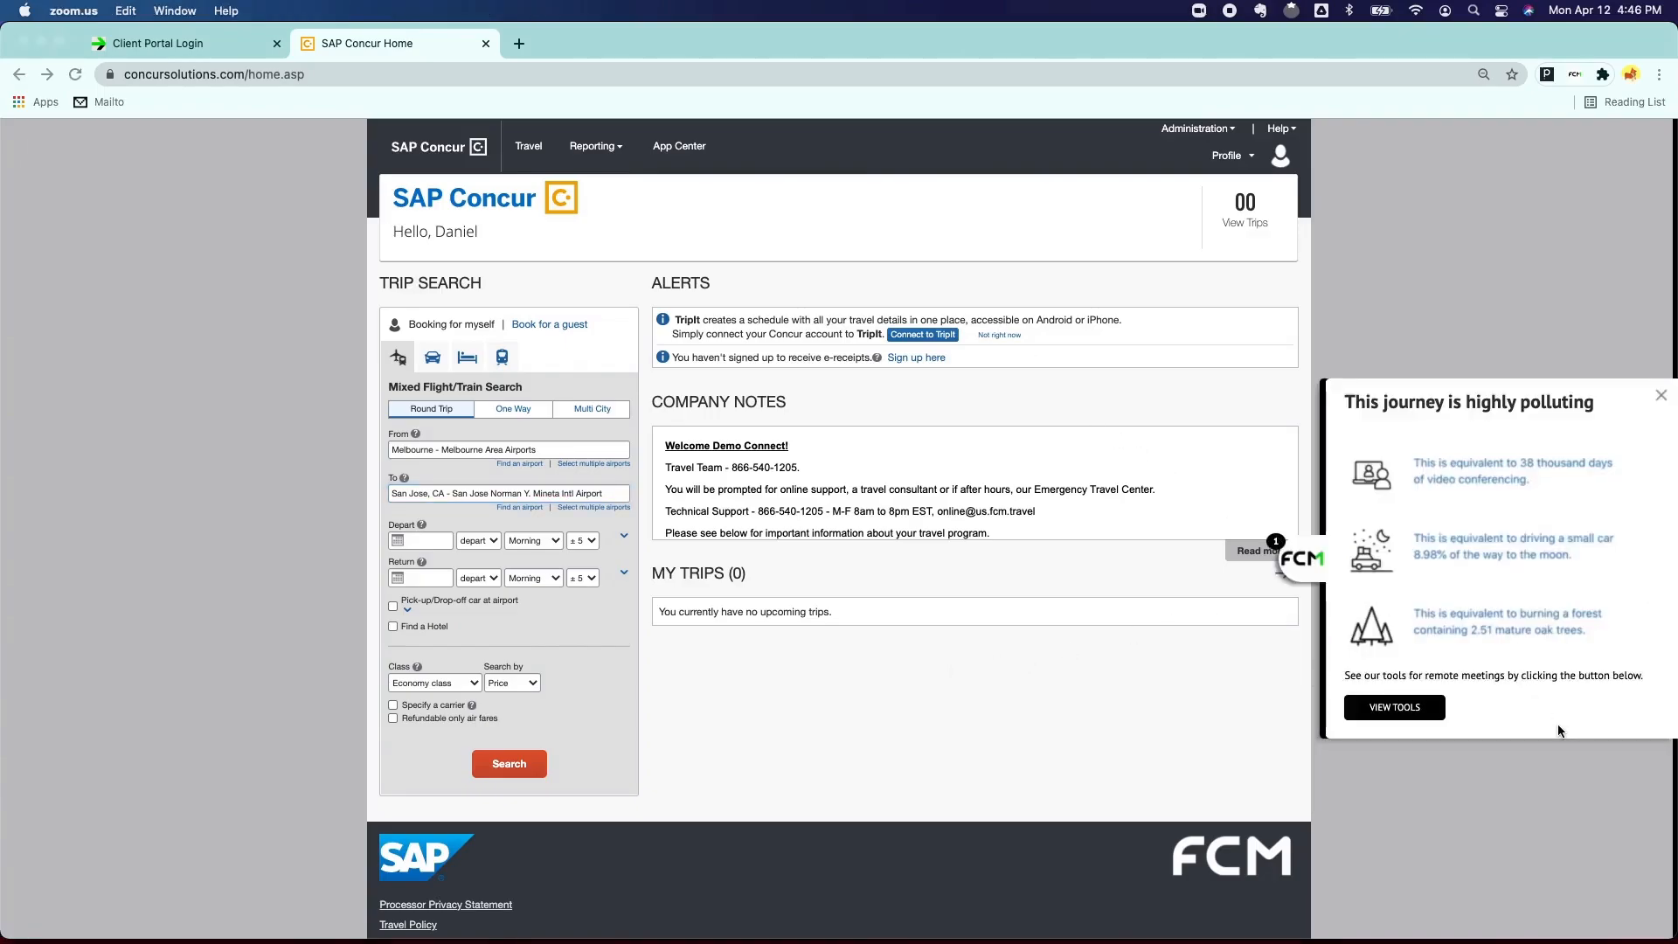
pyautogui.moveTo(1551, 728)
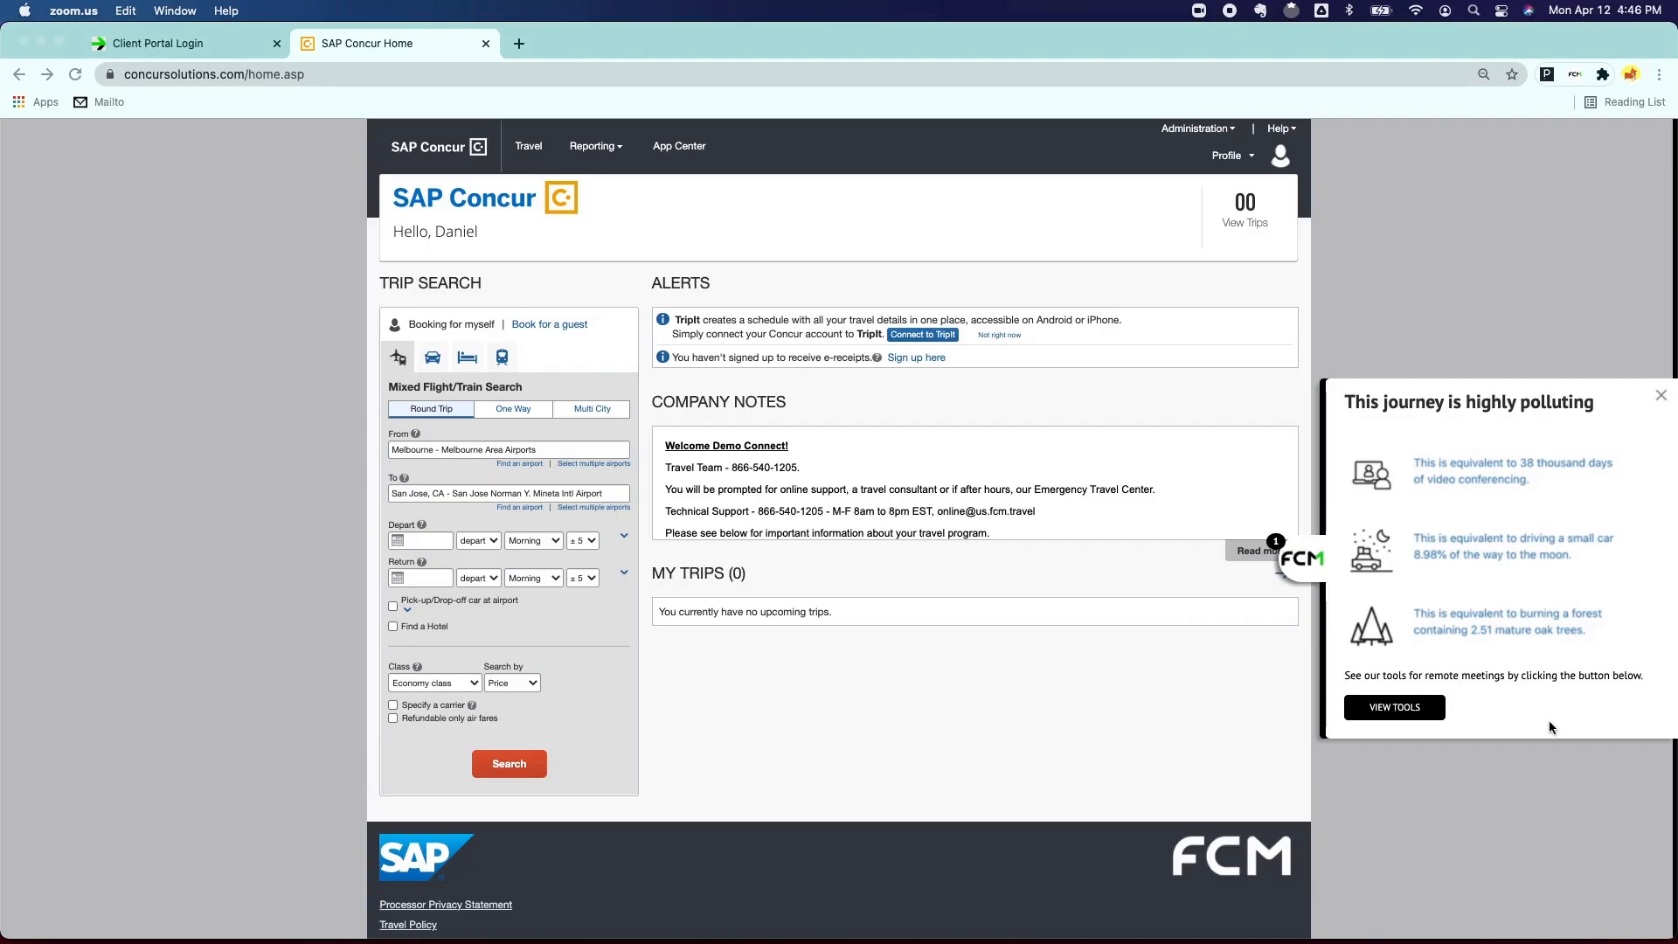
pyautogui.moveTo(538, 521)
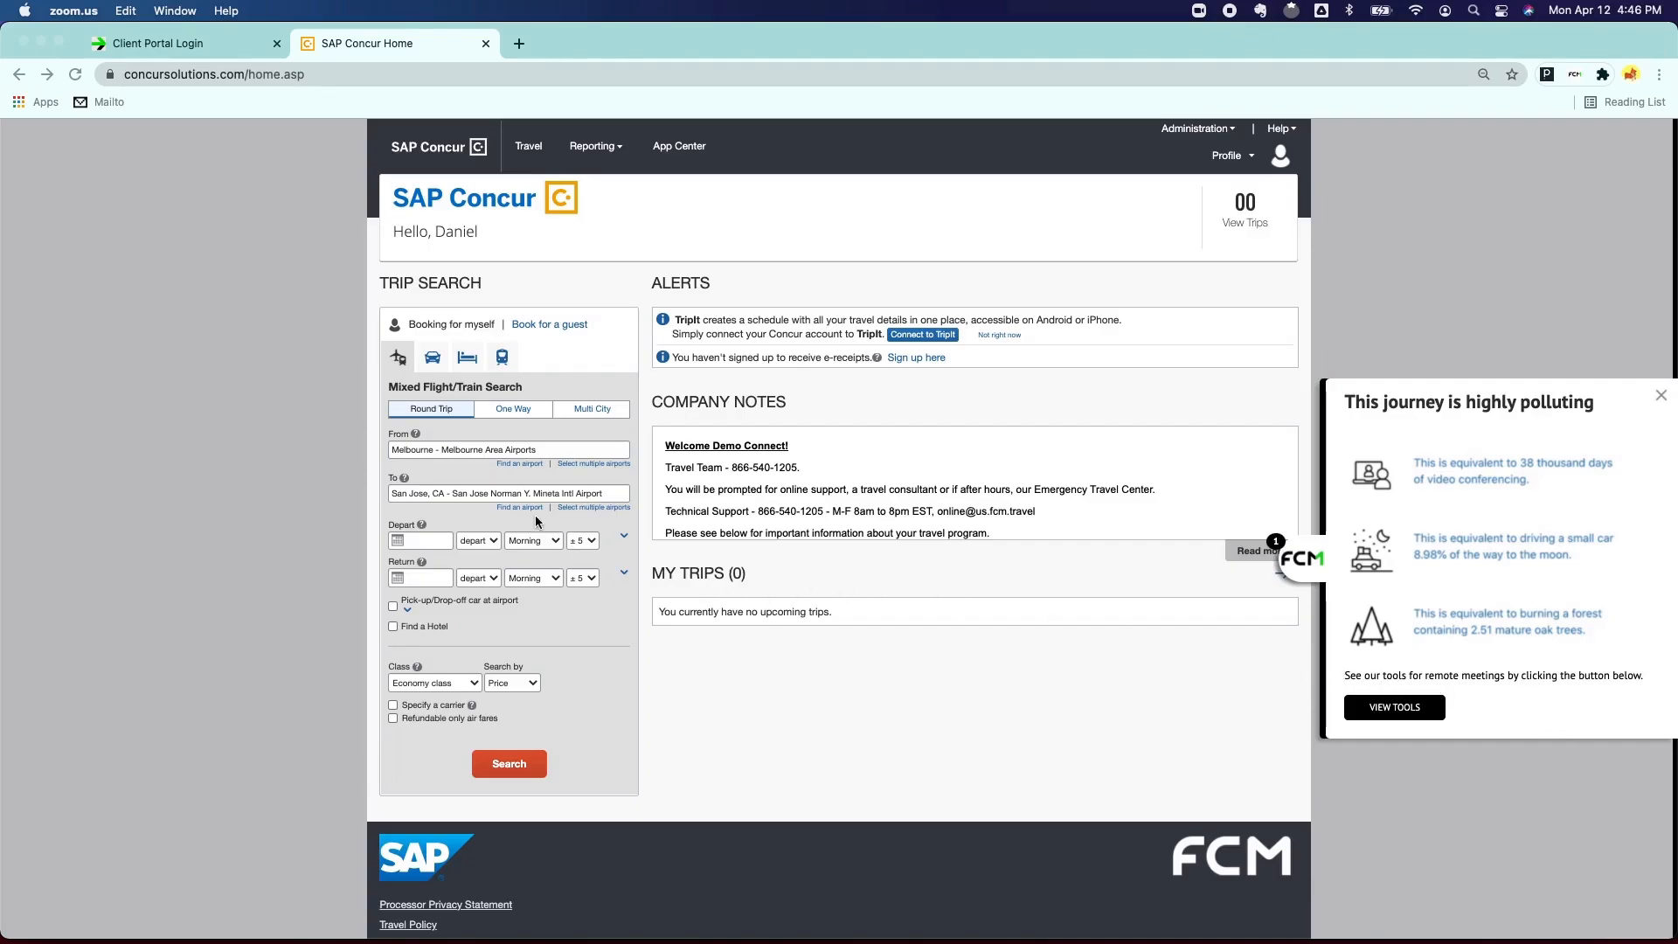
pyautogui.click(508, 493)
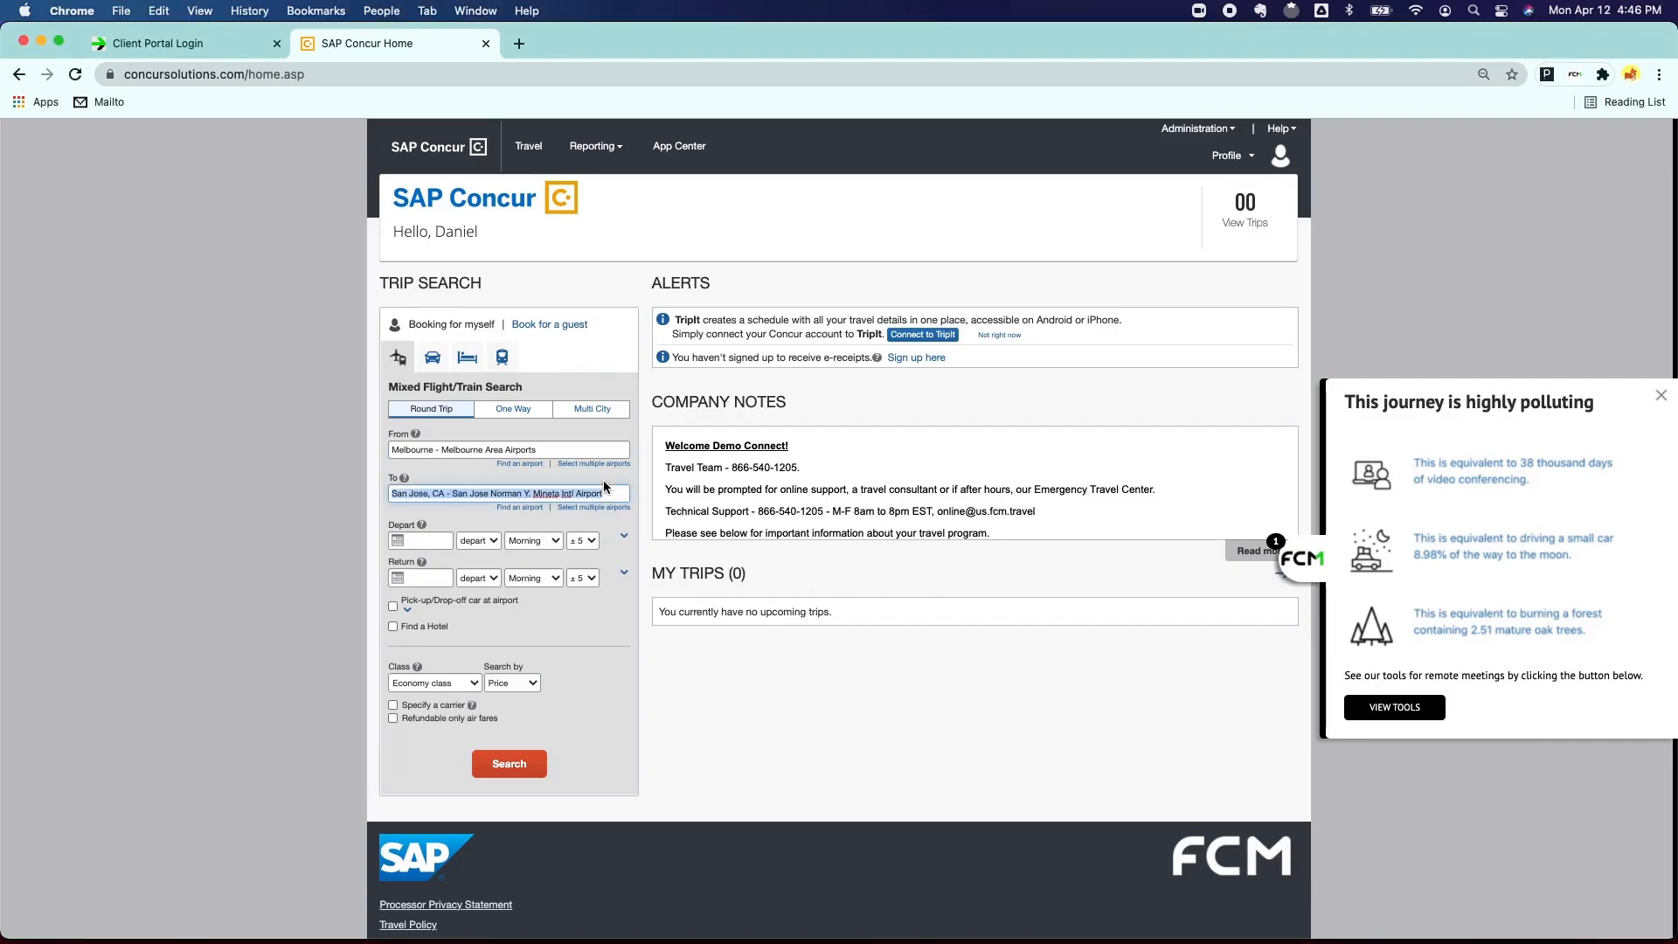
pyautogui.write('Chicago')
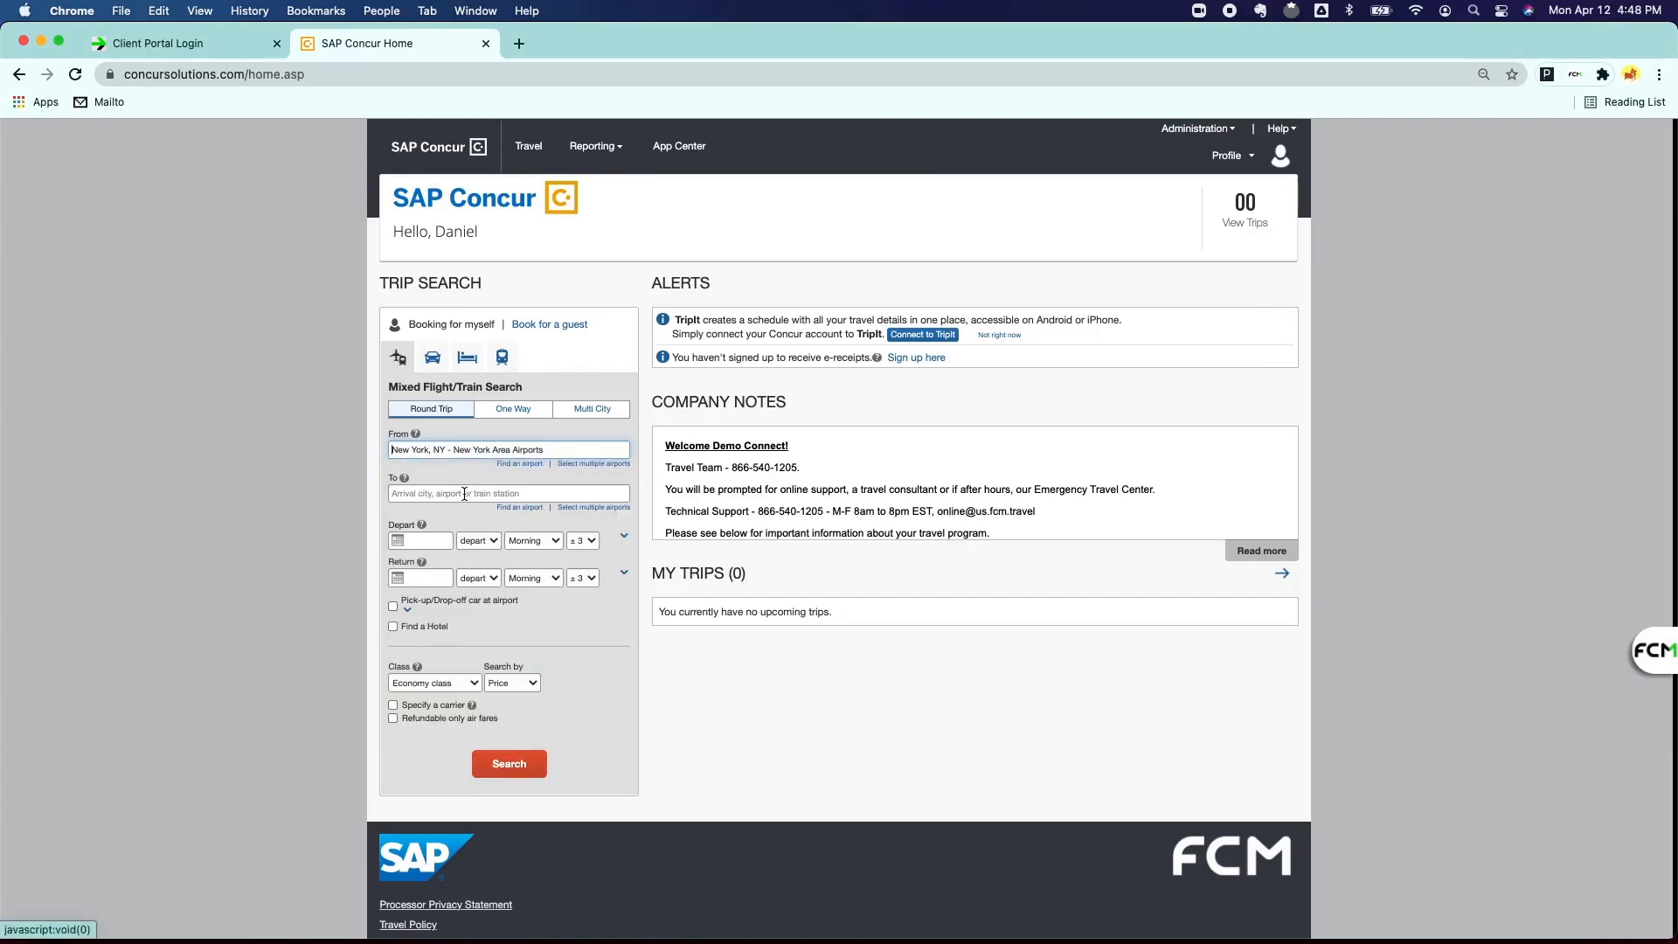
# Set PRG Prague Vaclav Havel Airport as destination with return date 05/13/2021.
pyautogui.write('Pra')
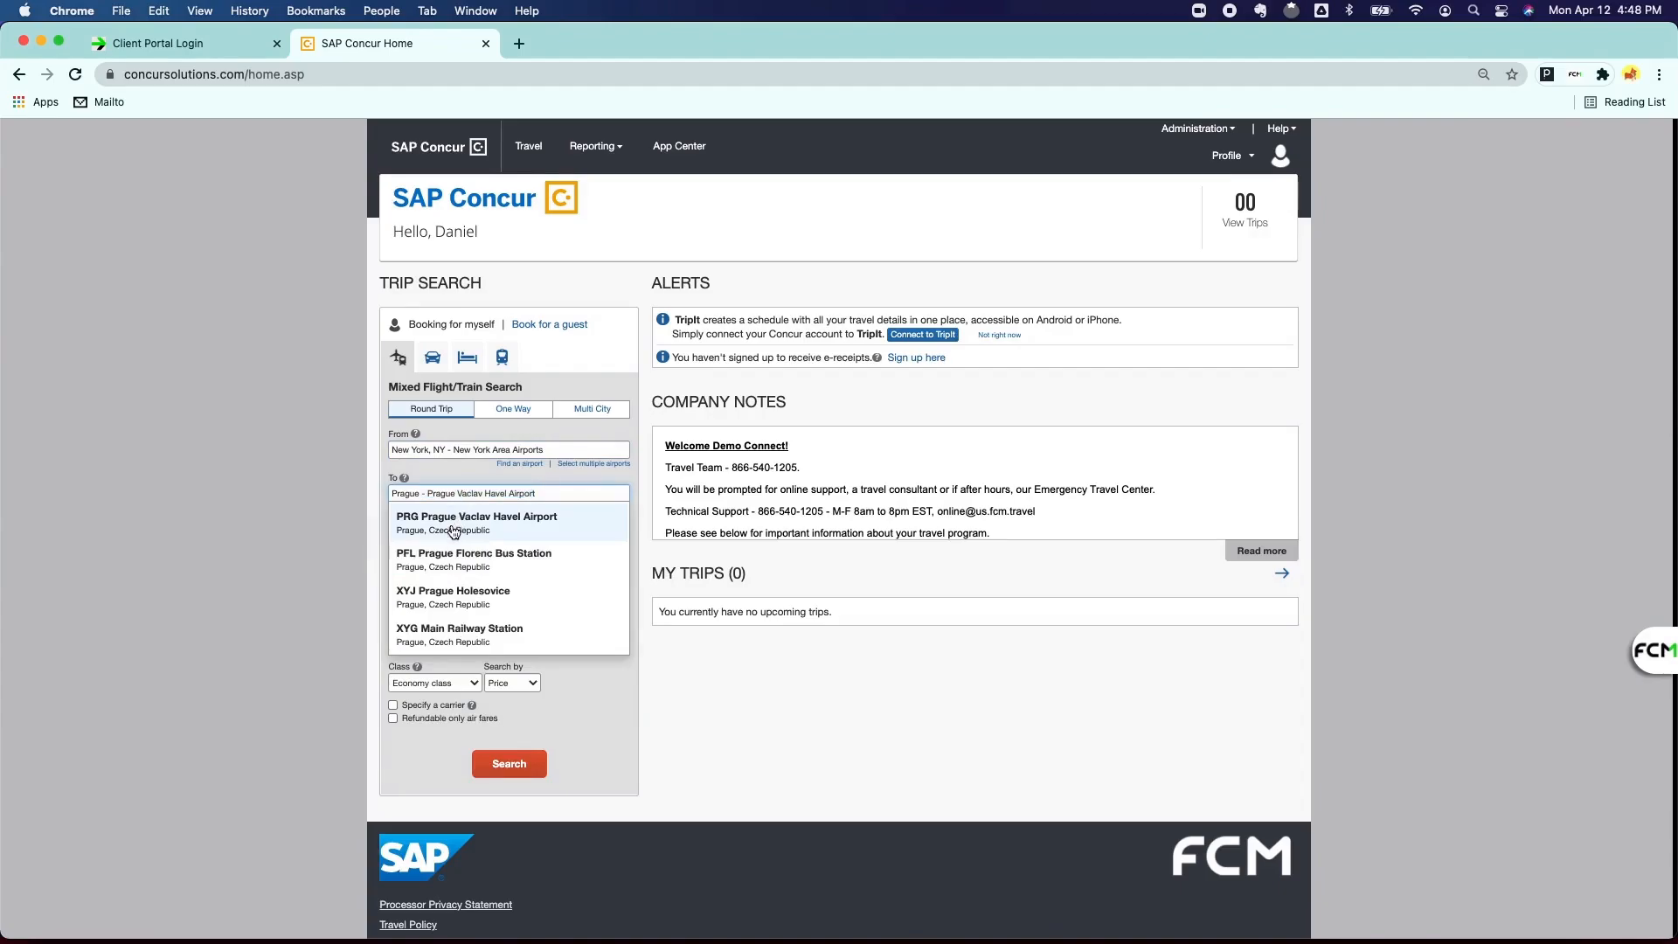
pyautogui.click(477, 523)
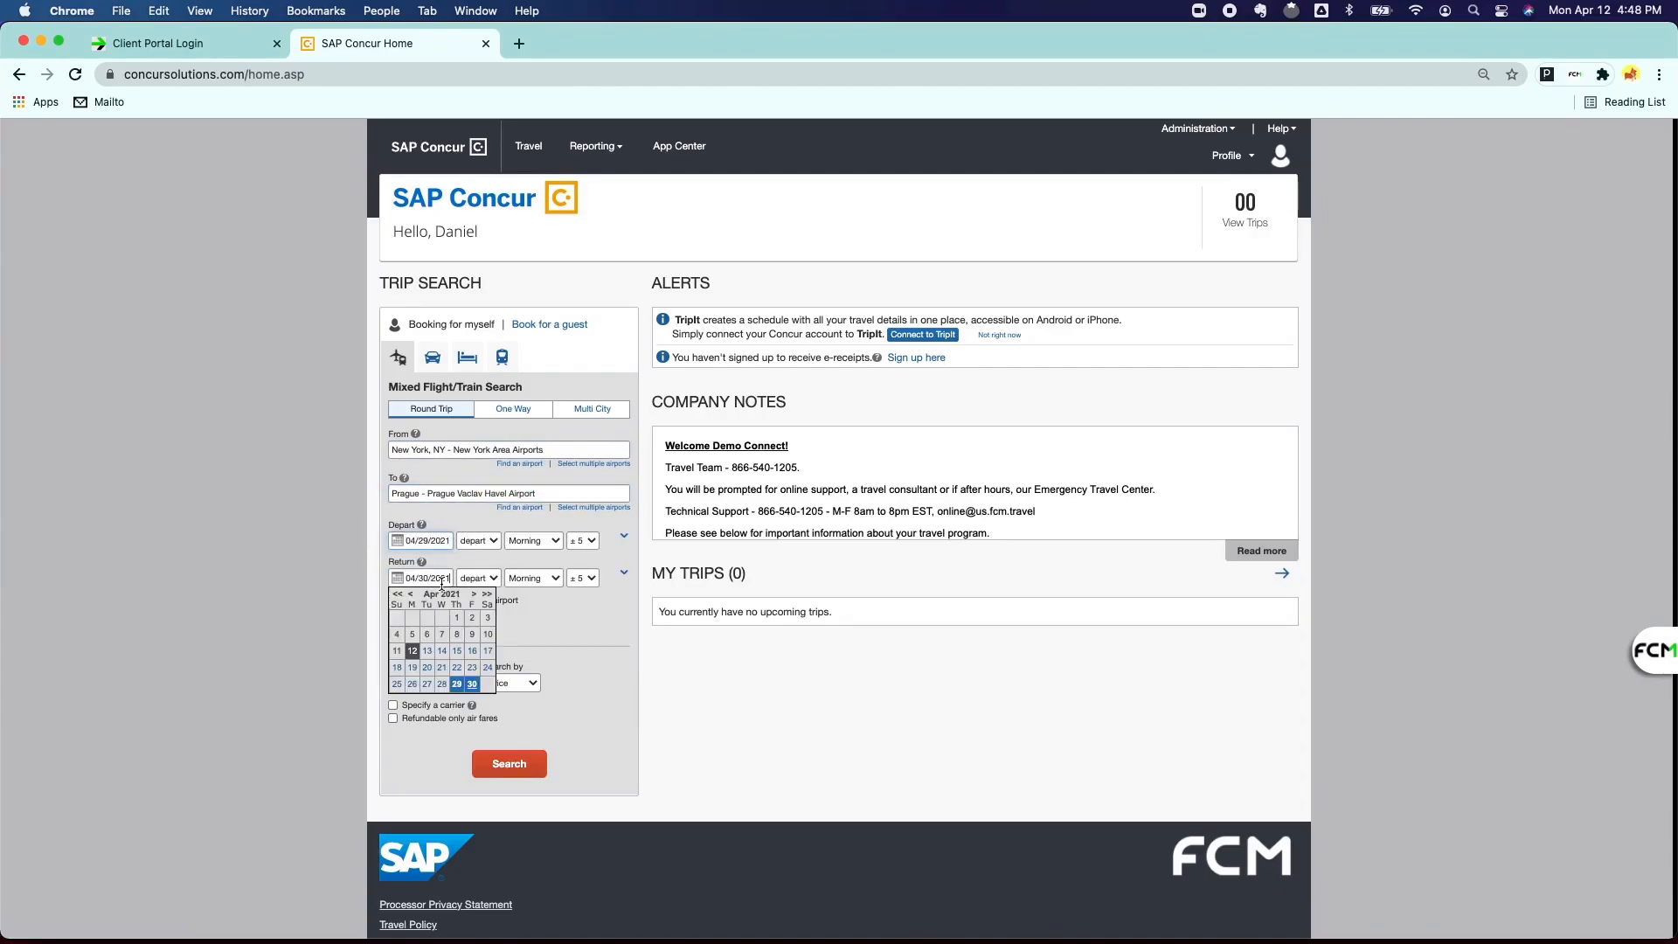
pyautogui.click(473, 594)
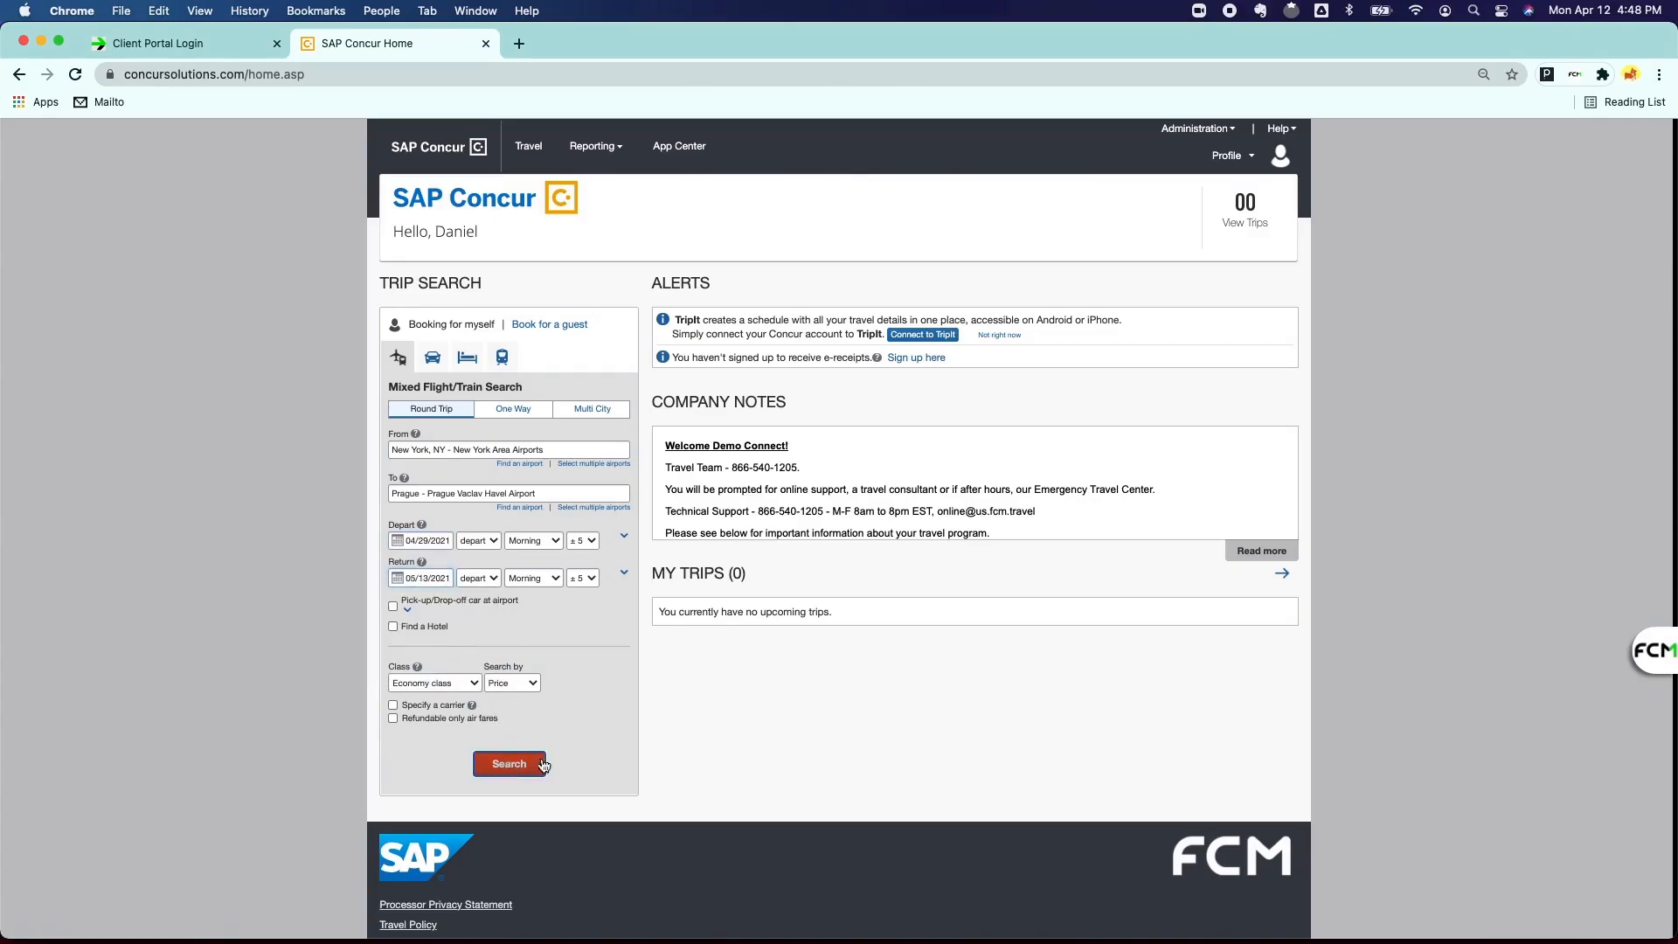
# Run the New York–Prague search and scroll through the flight results from $598.27.
pyautogui.click(509, 763)
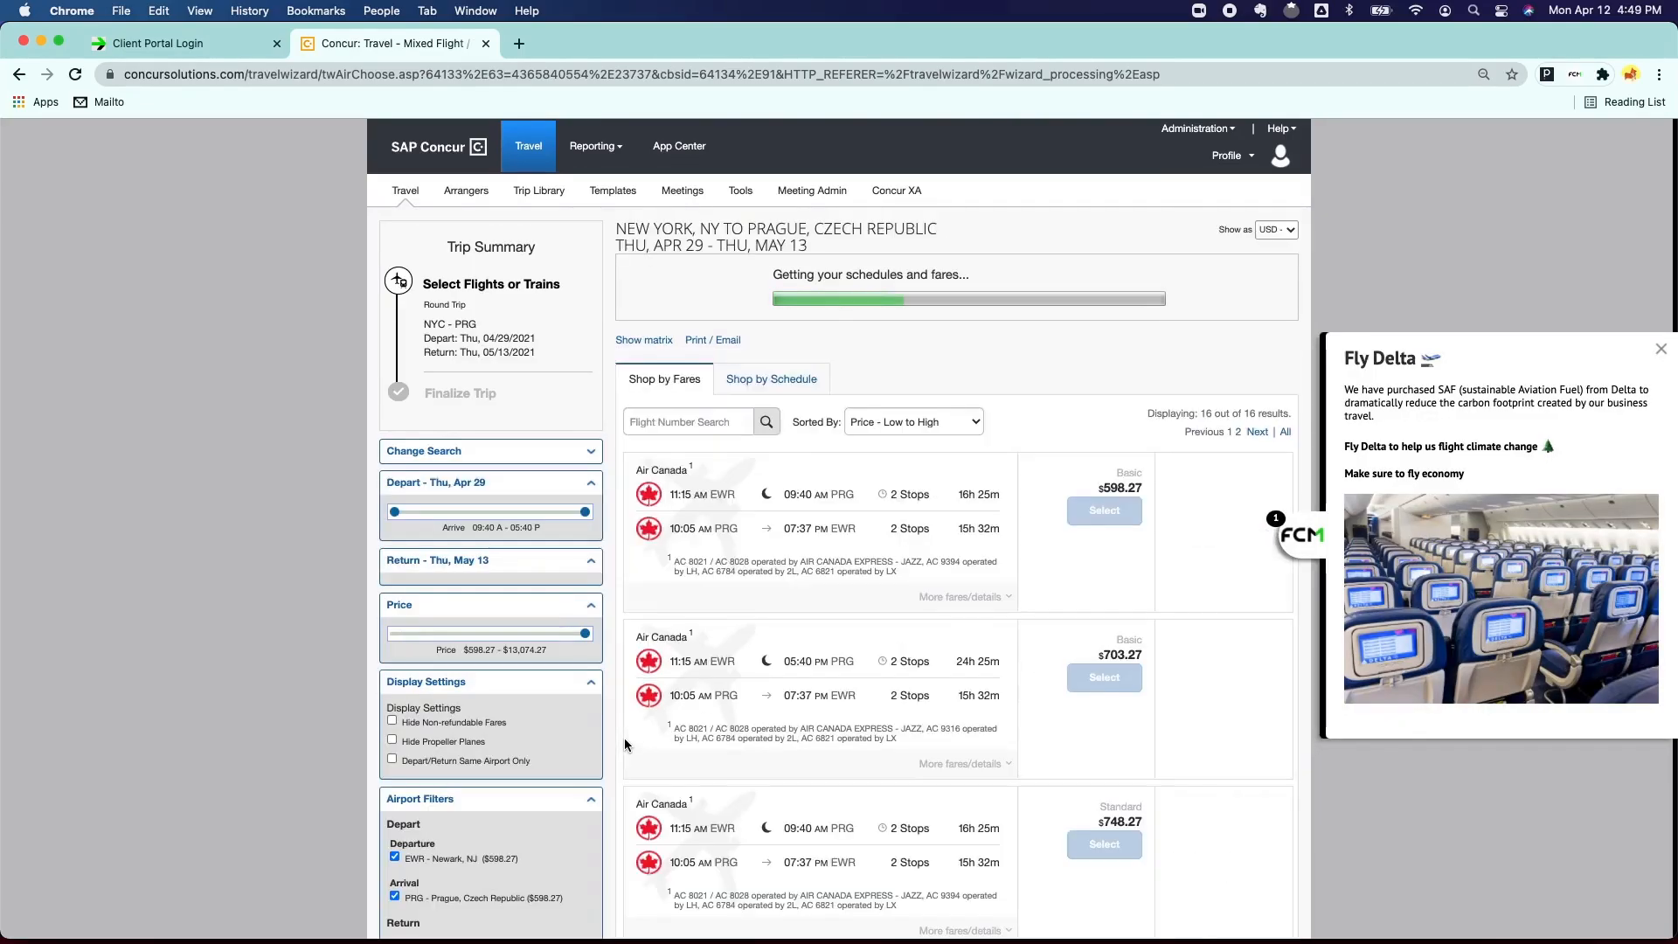
pyautogui.scroll(-3)
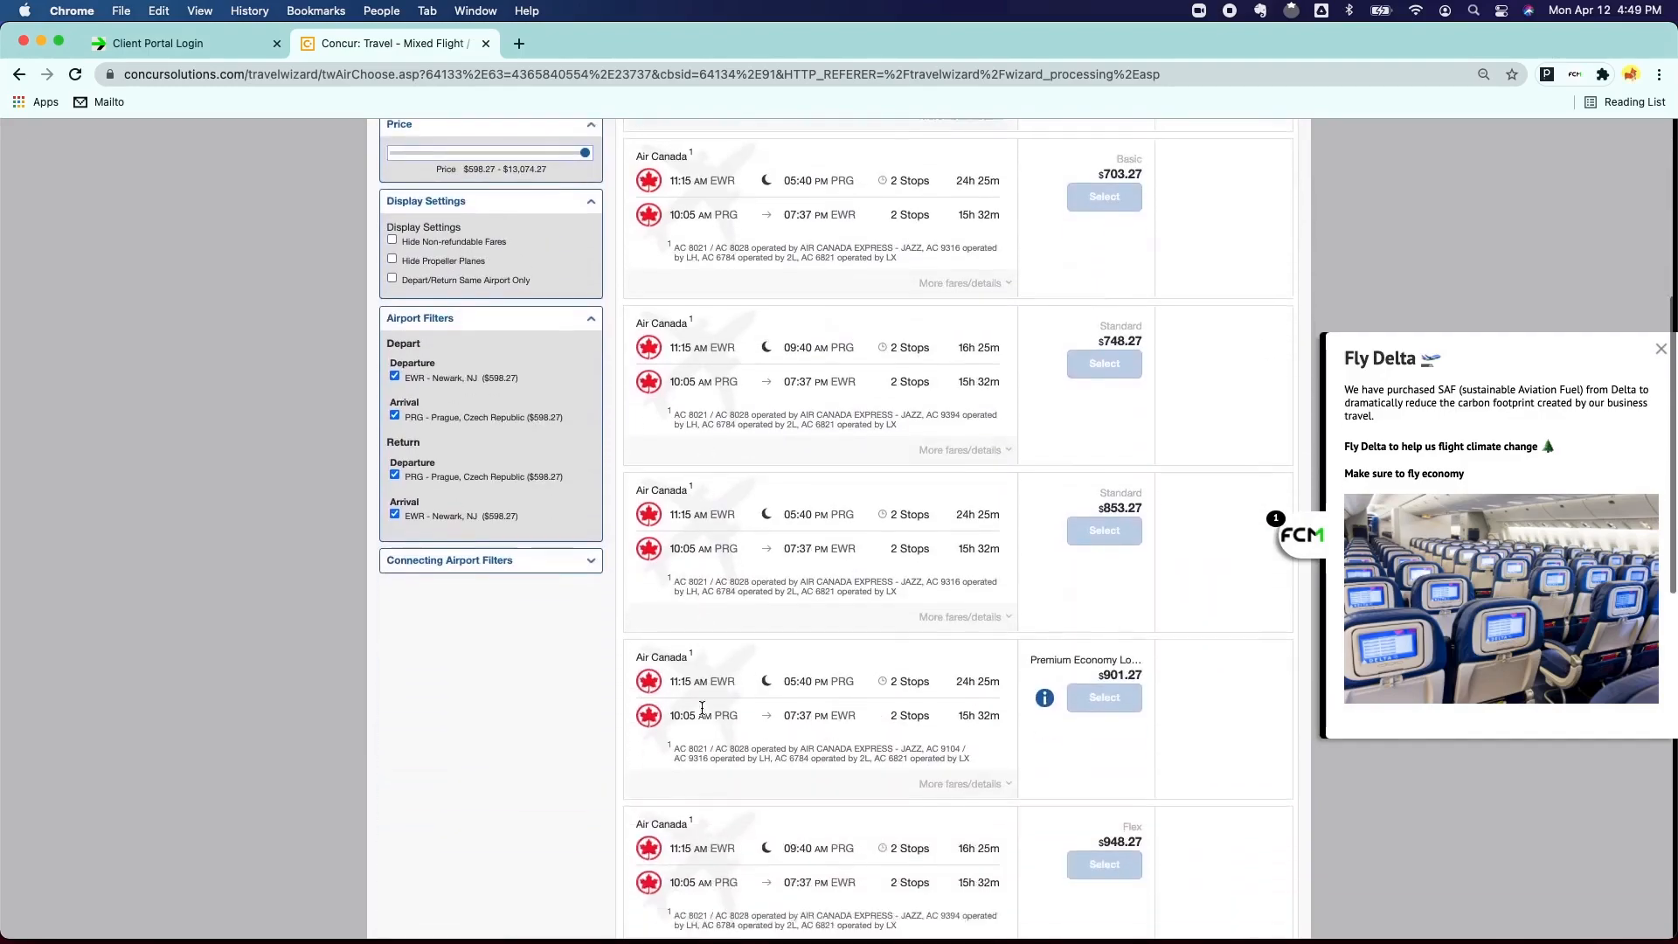